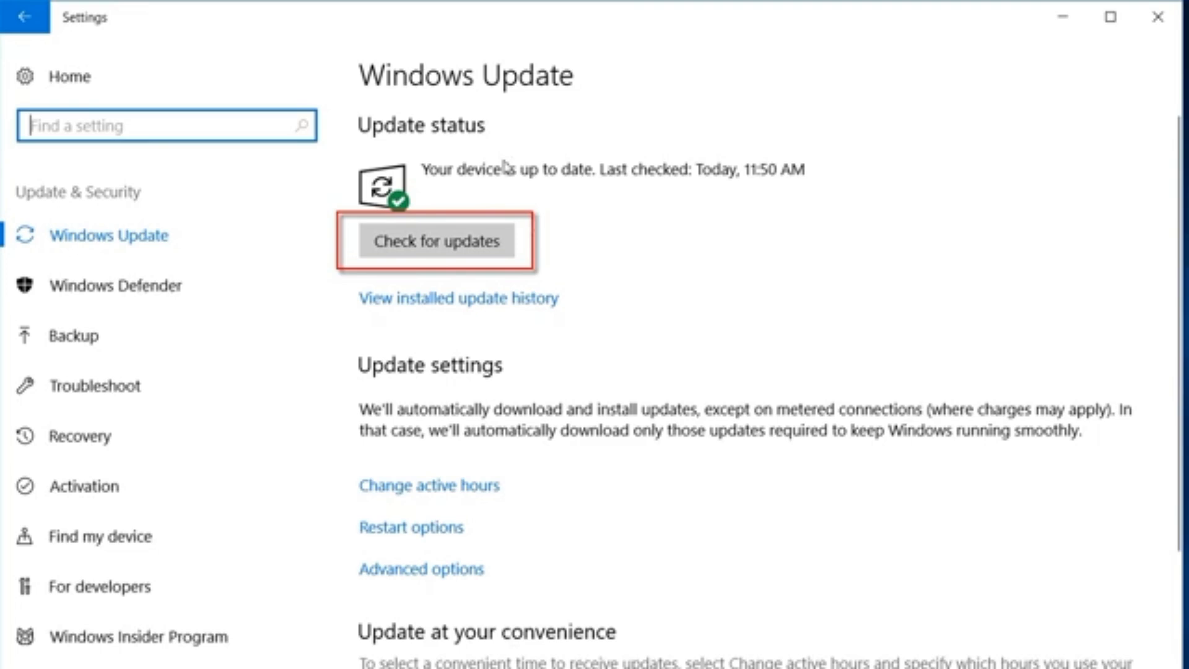
mouse_move(502, 241)
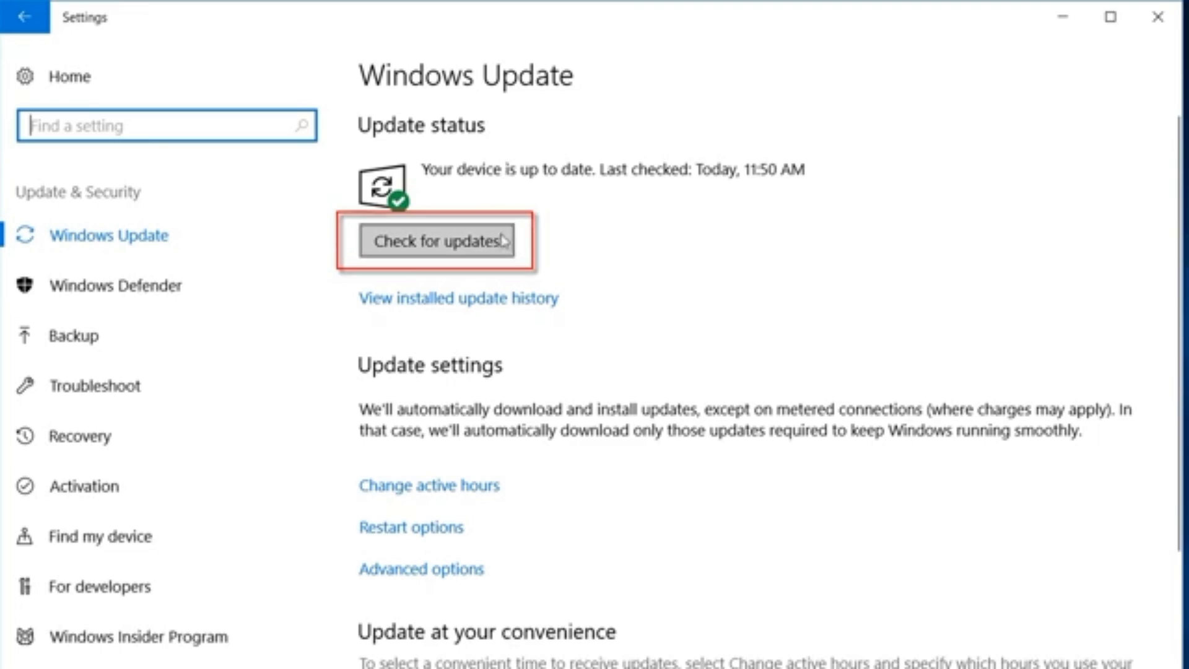
Read the CVE-2024-38063 header, then highlight the CVSS 3.1 scores 9.8/8.5 above the base metrics
left_click(436, 241)
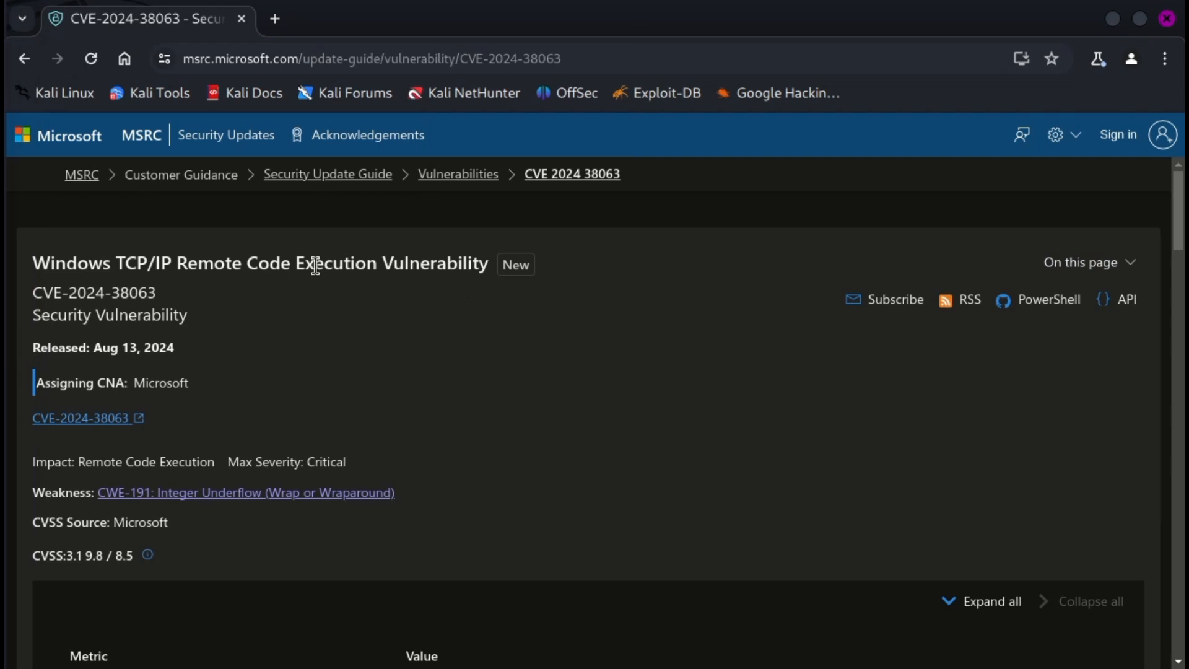
double_click(72, 263)
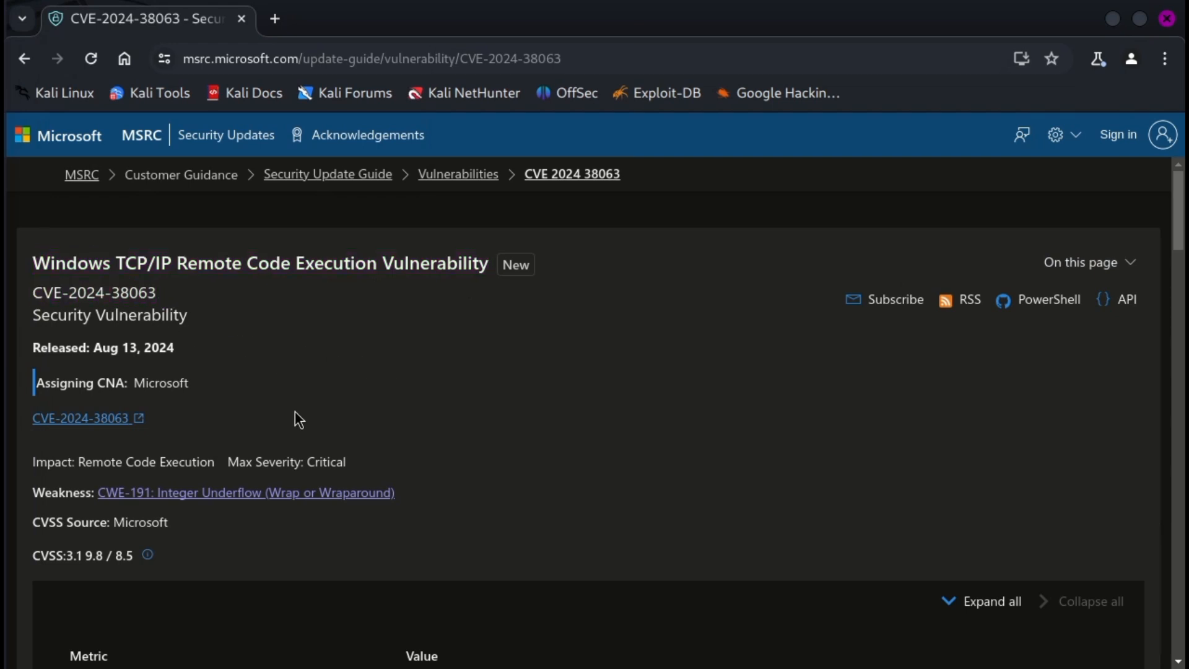
scroll("down", 3)
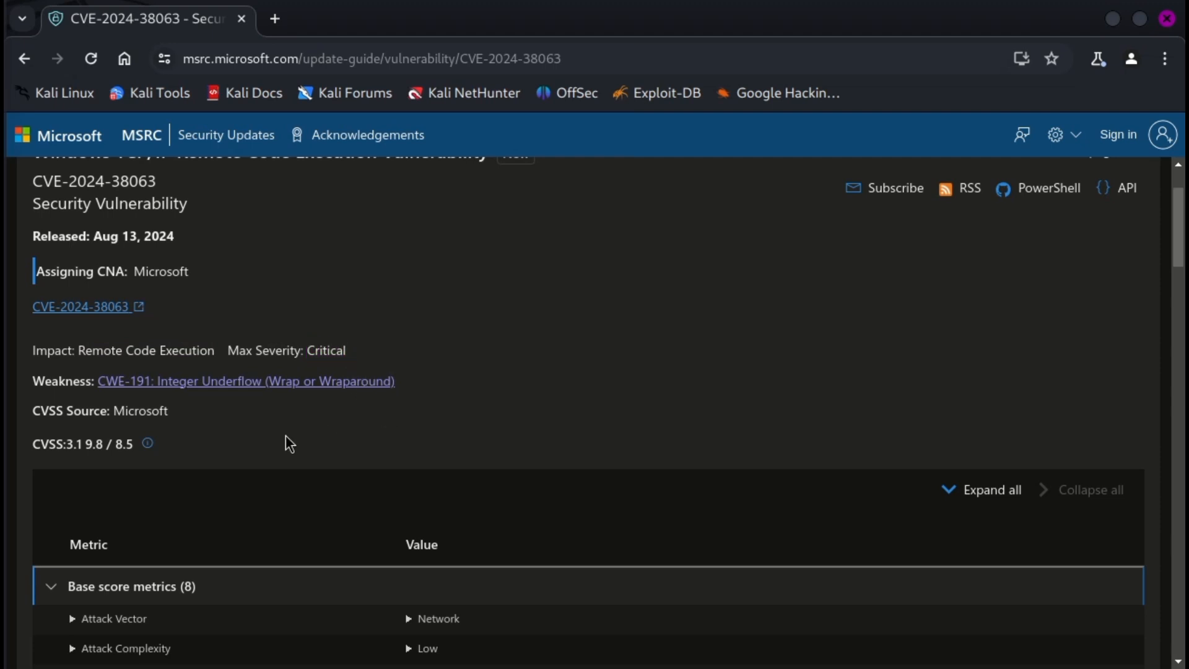
mouse_move(121, 390)
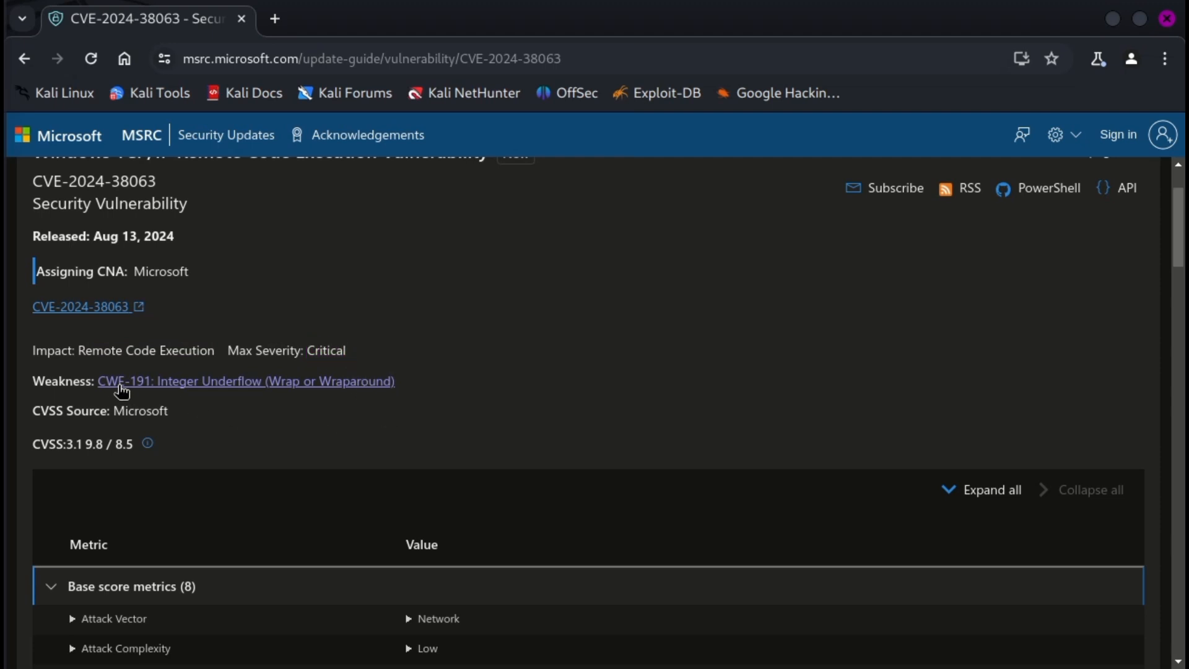
left_click_drag(98, 380, 146, 380)
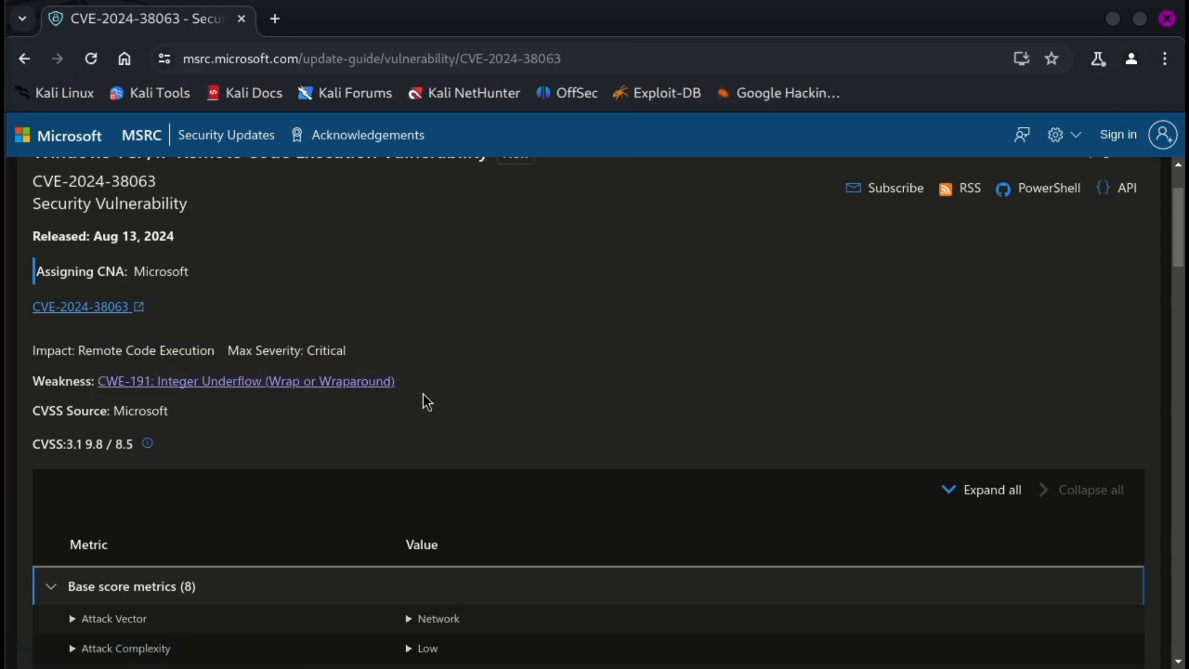
scroll("down", 3)
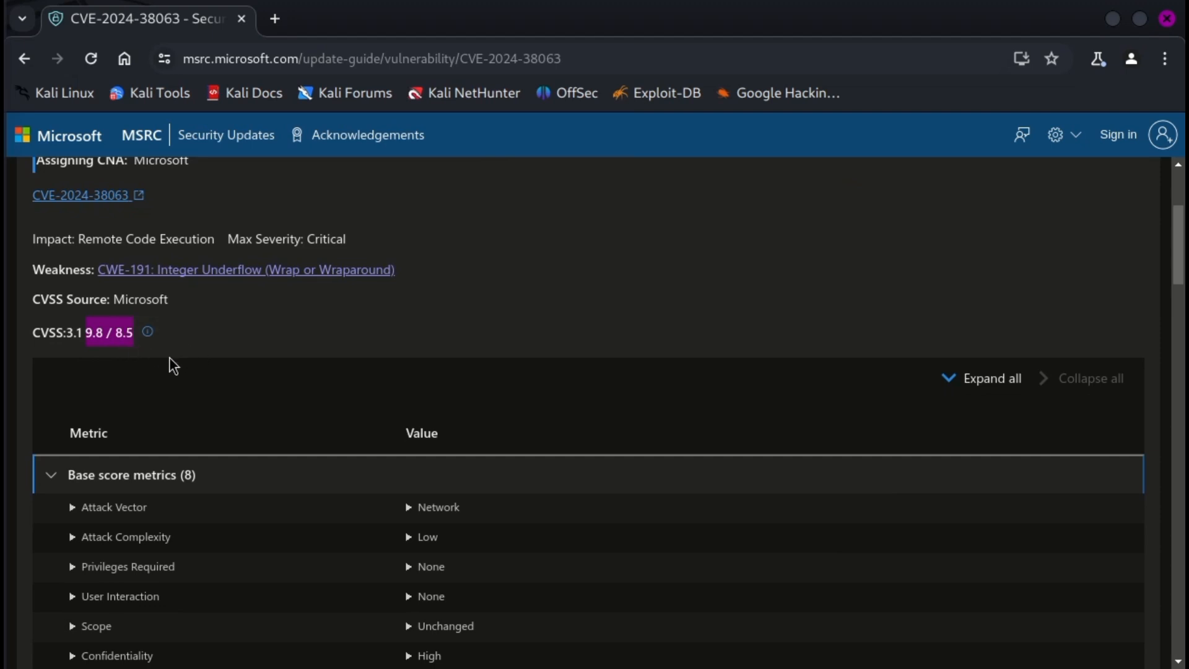
Scroll past the temporal metrics and exploitability table to the IPv6-disabled mitigation and FAQ
scroll("down", 3)
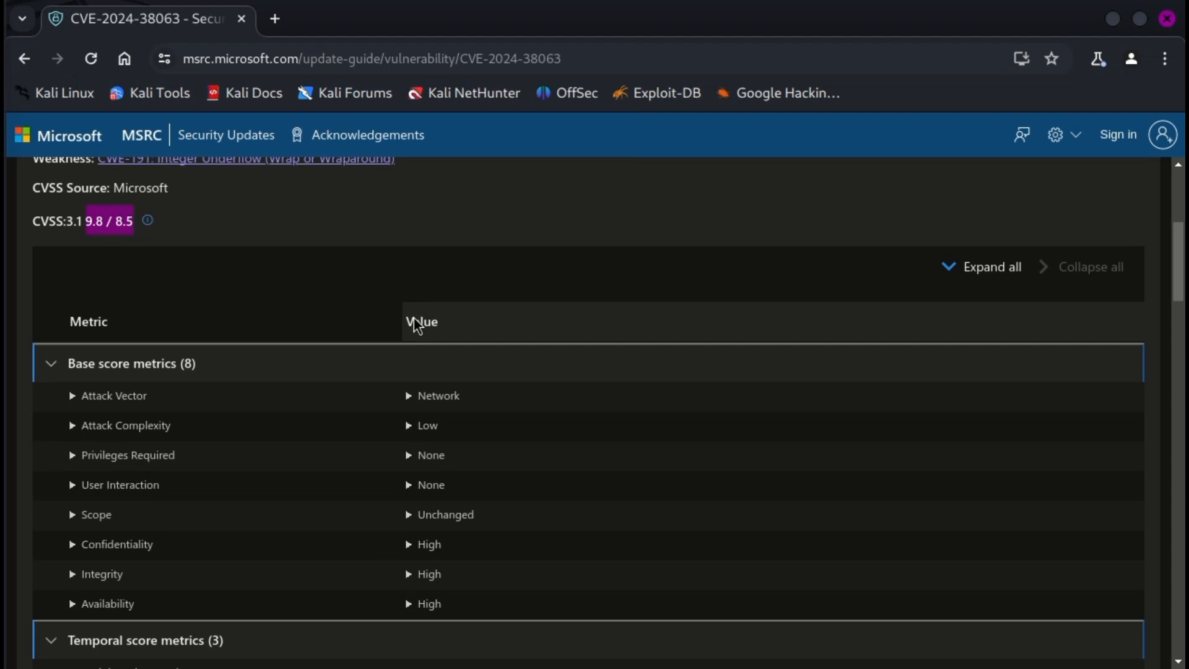
scroll("down", 3)
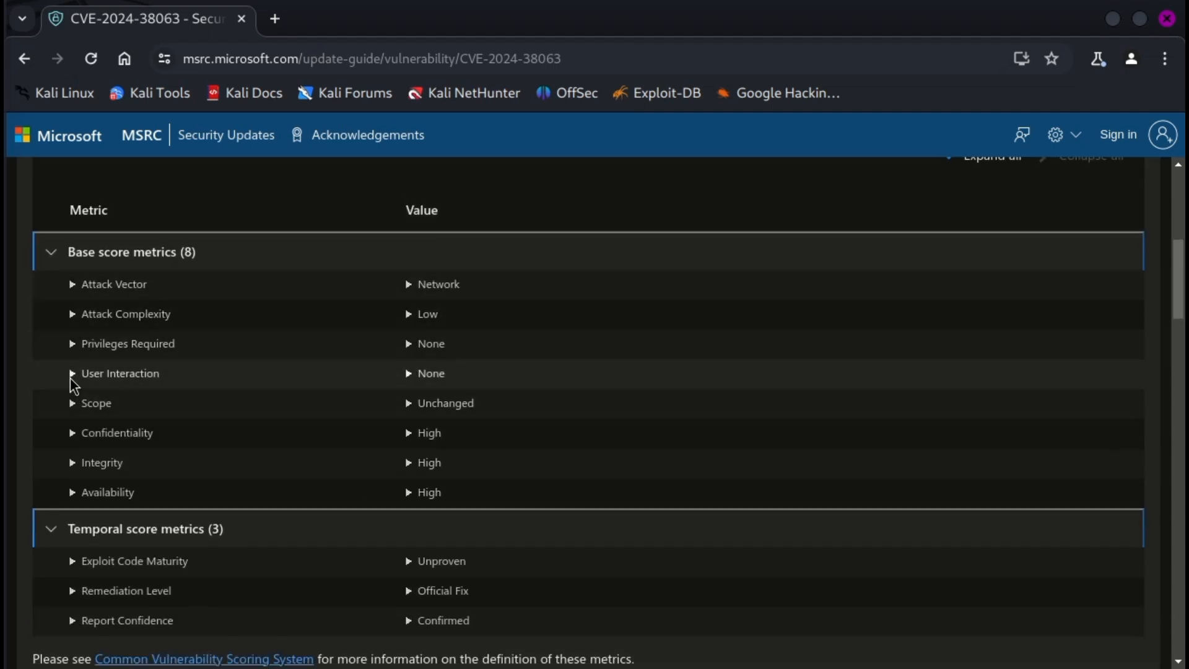
mouse_move(75, 413)
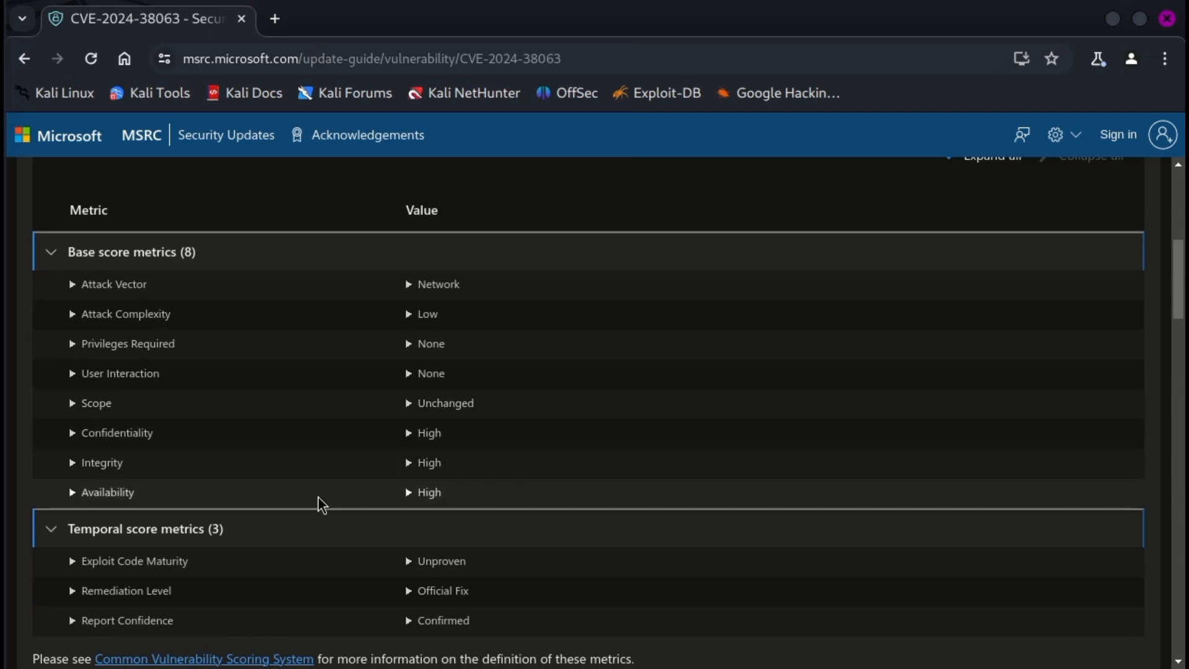
scroll("down", 3)
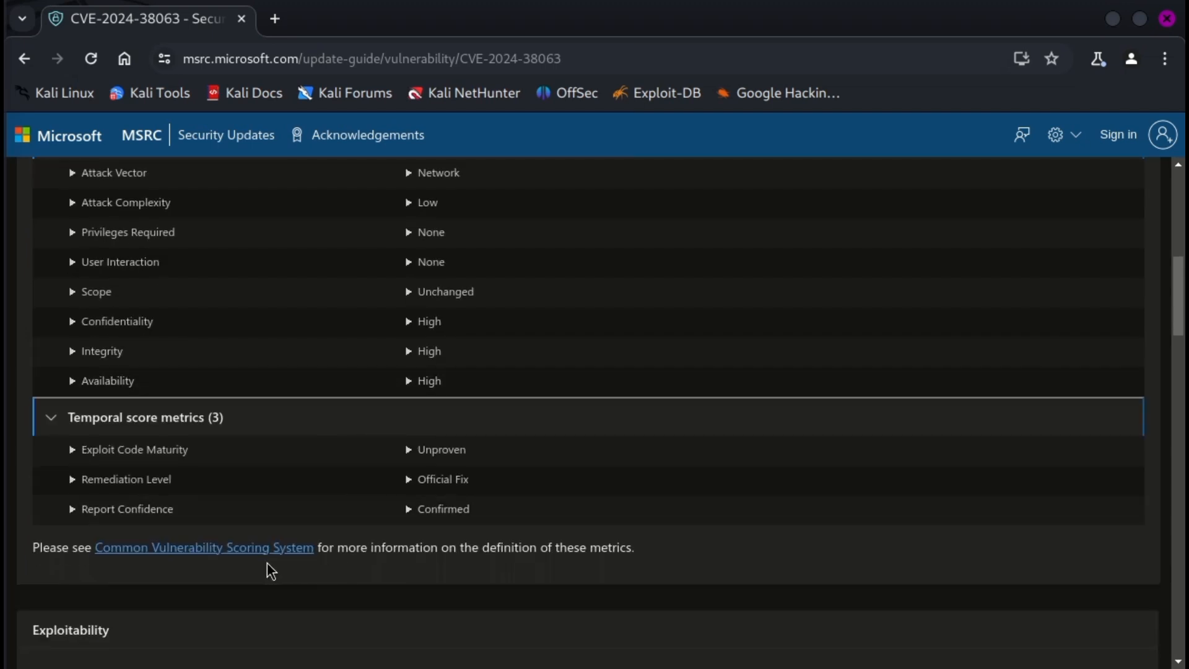
scroll("down", 3)
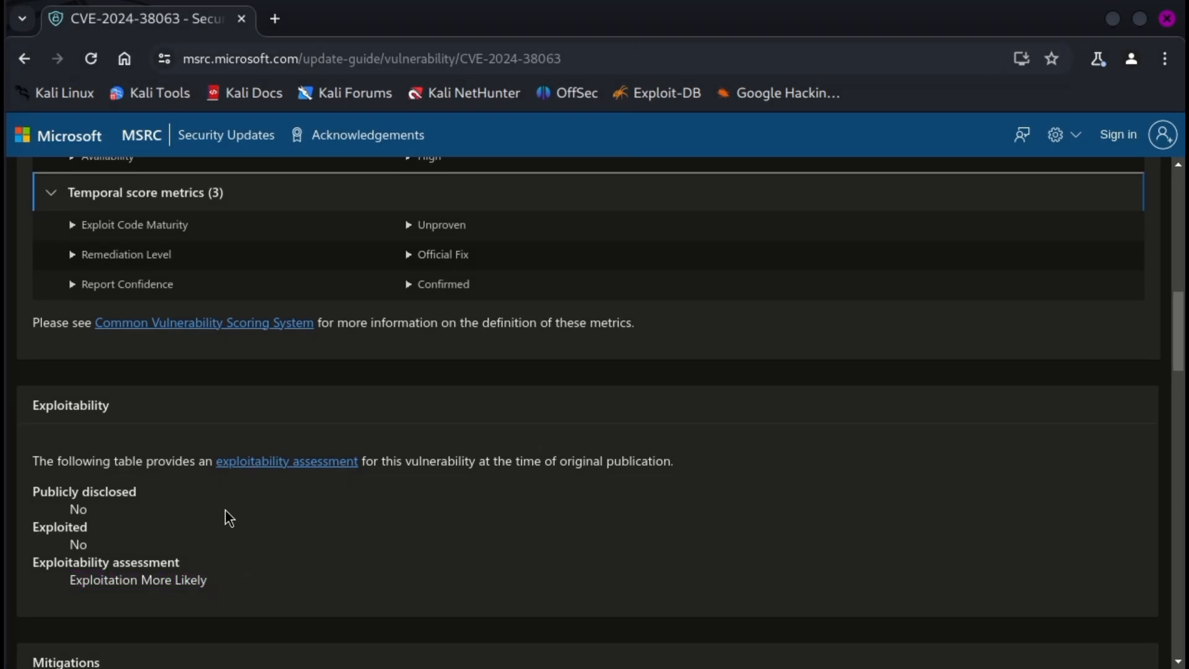
scroll("down", 3)
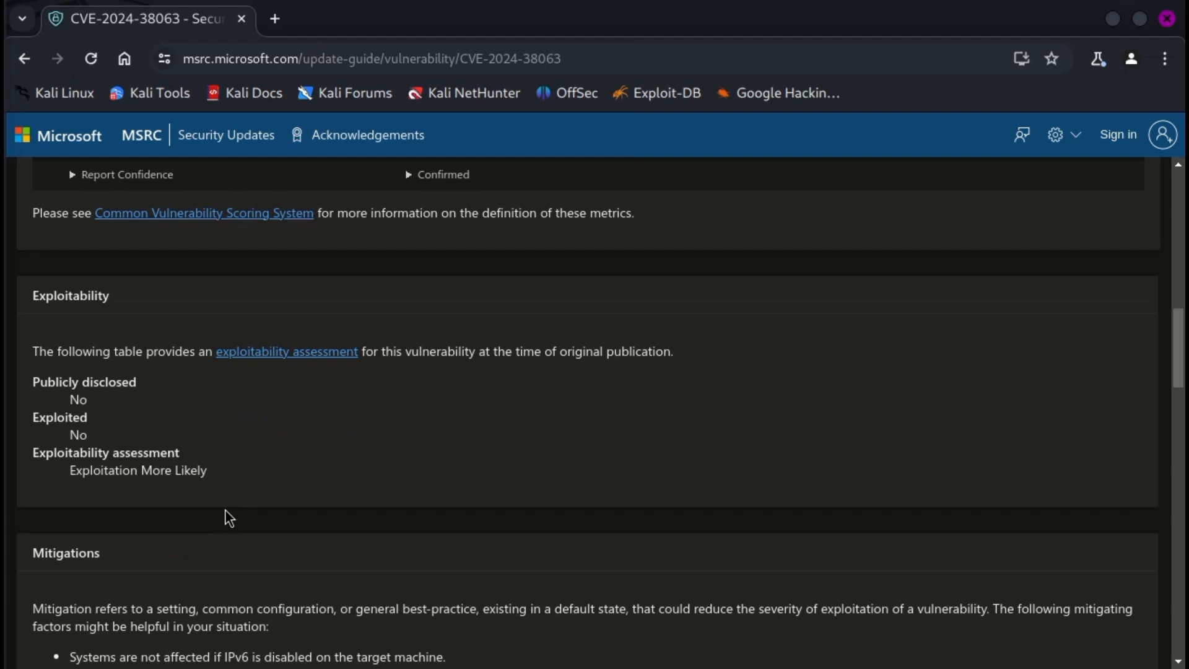
scroll("down", 3)
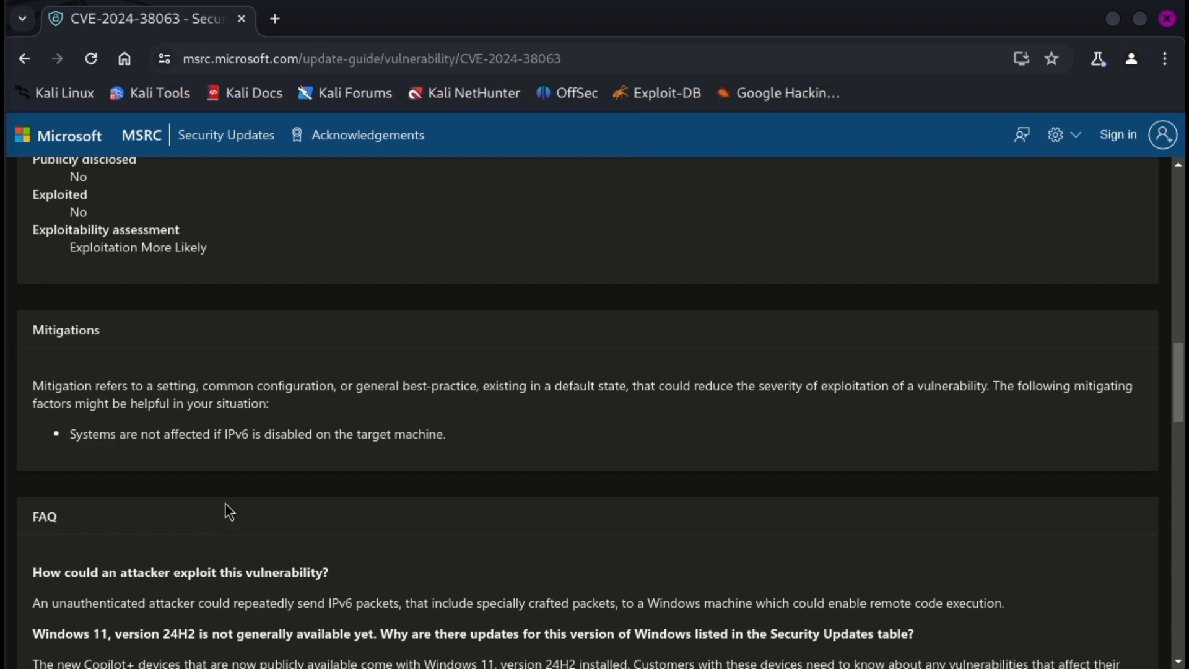
Highlight the full Mitigations definition paragraph above the IPv6-disabled mitigation
double_click(63, 385)
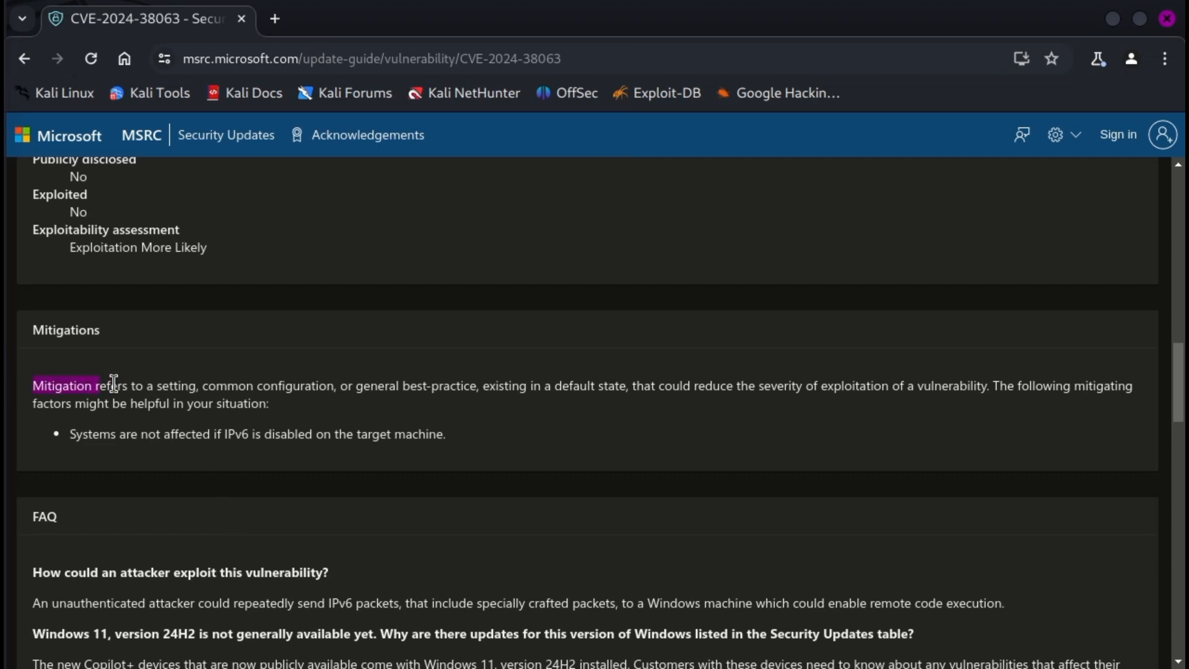
left_click_drag(98, 385, 552, 385)
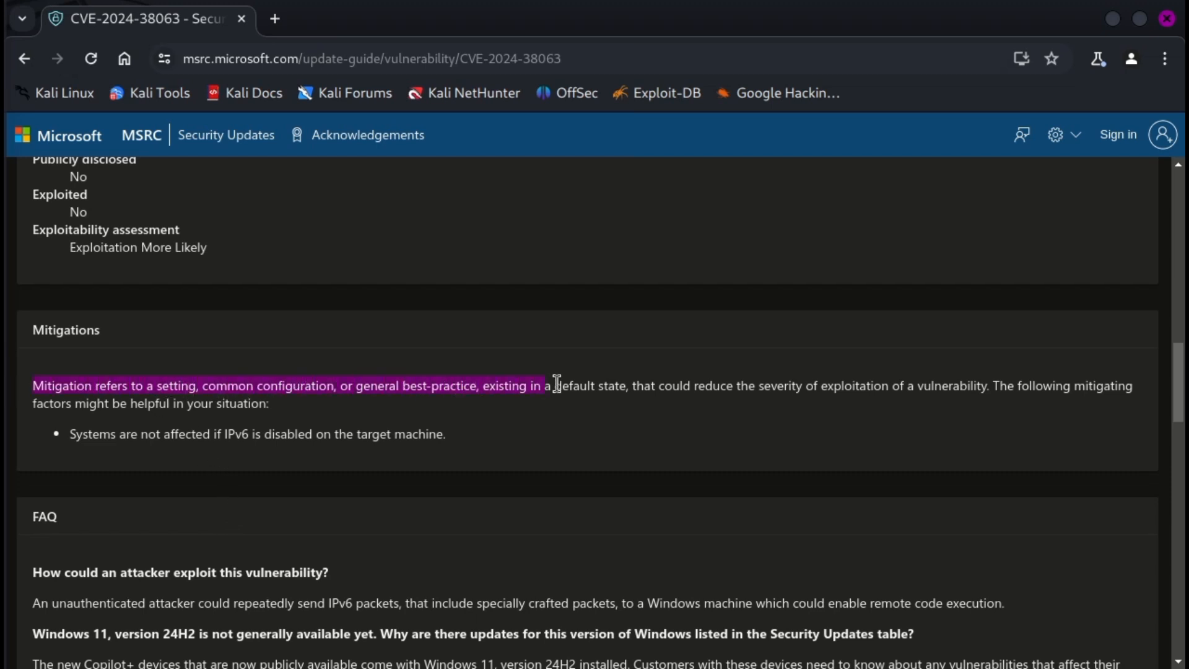
left_click_drag(545, 385, 910, 385)
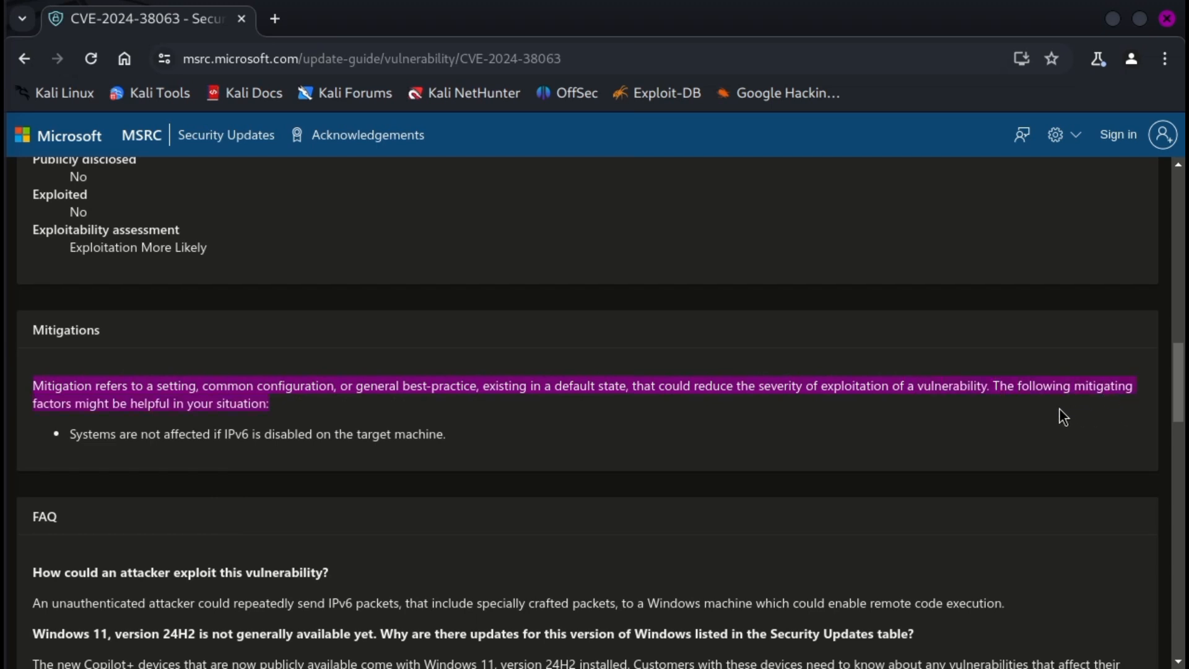
mouse_move(275, 419)
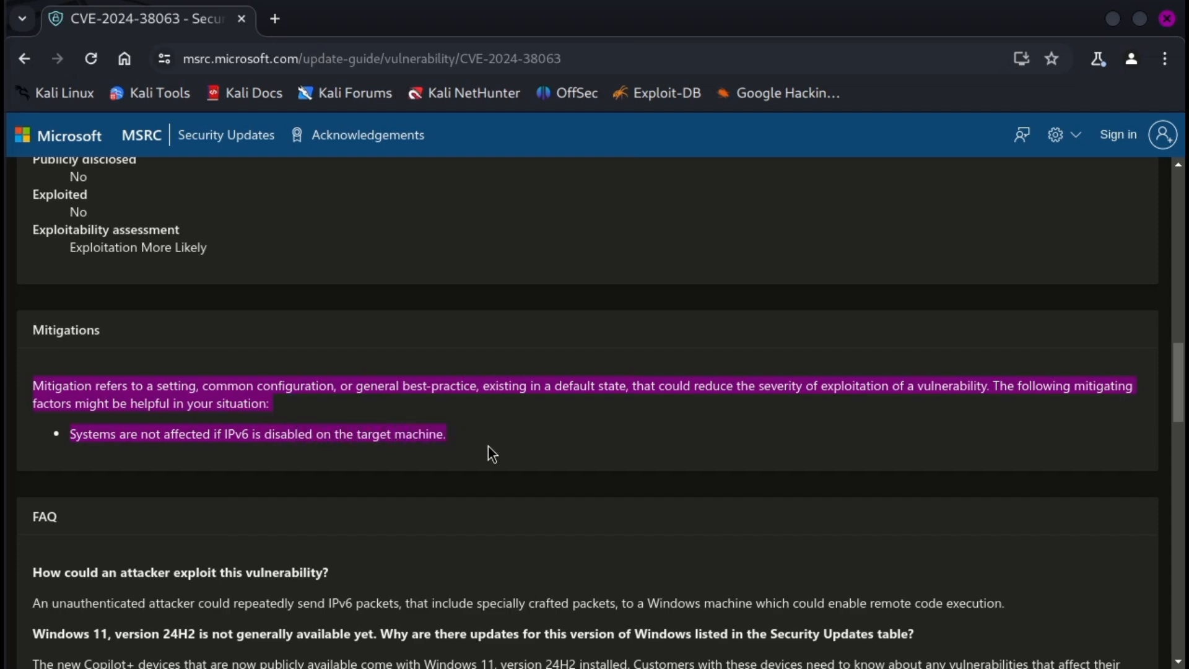
Scroll past the FAQ into the Security Updates table of affected Windows products
scroll("down", 3)
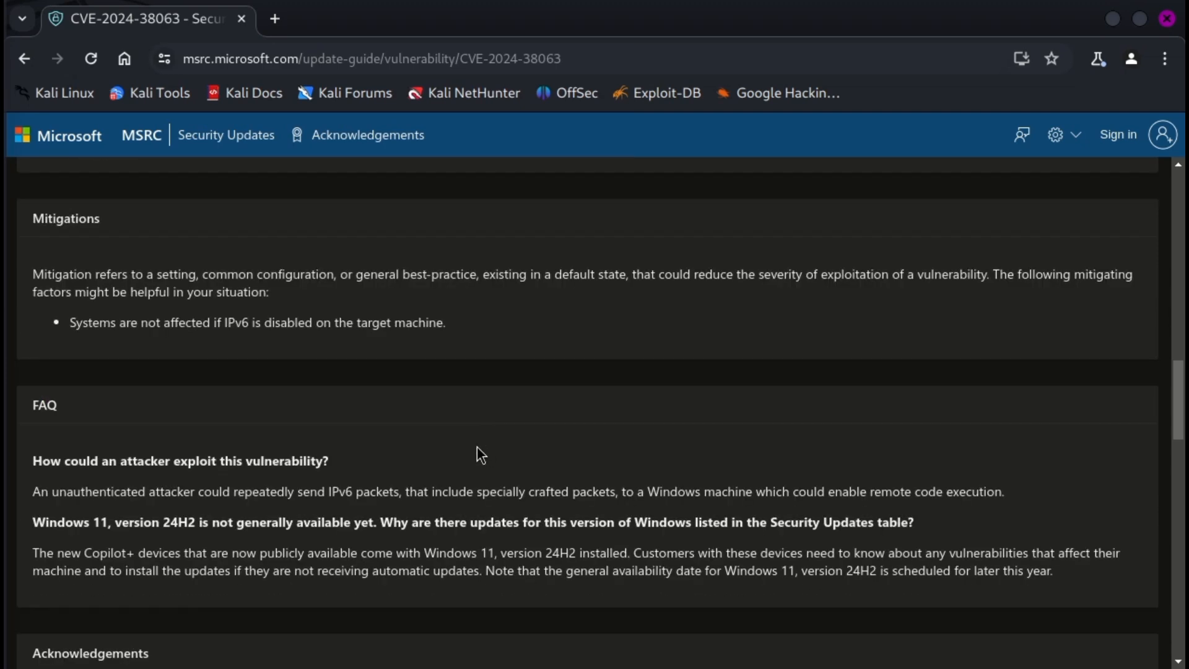
scroll("up", 3)
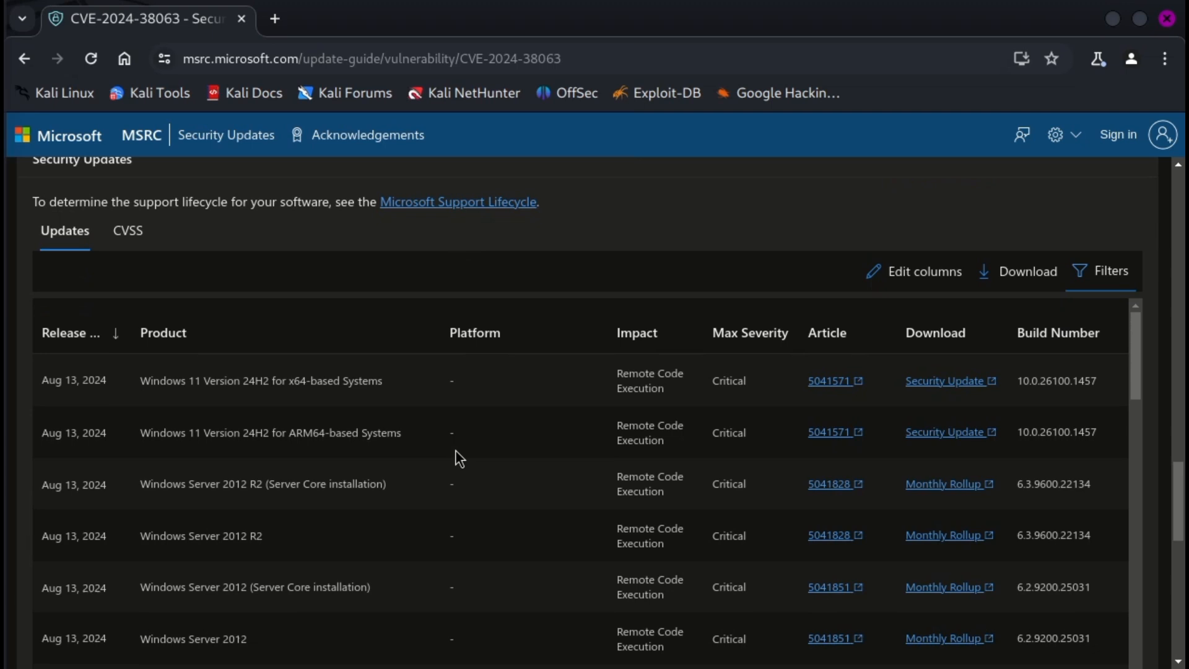
scroll("down", 3)
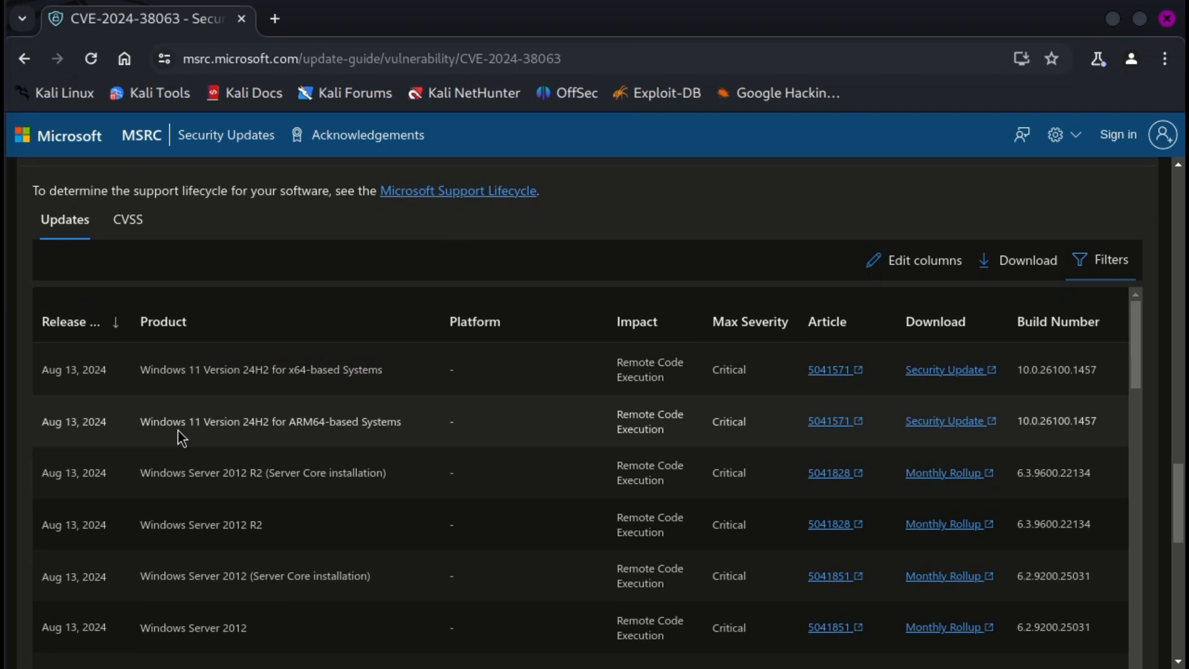
scroll("down", 3)
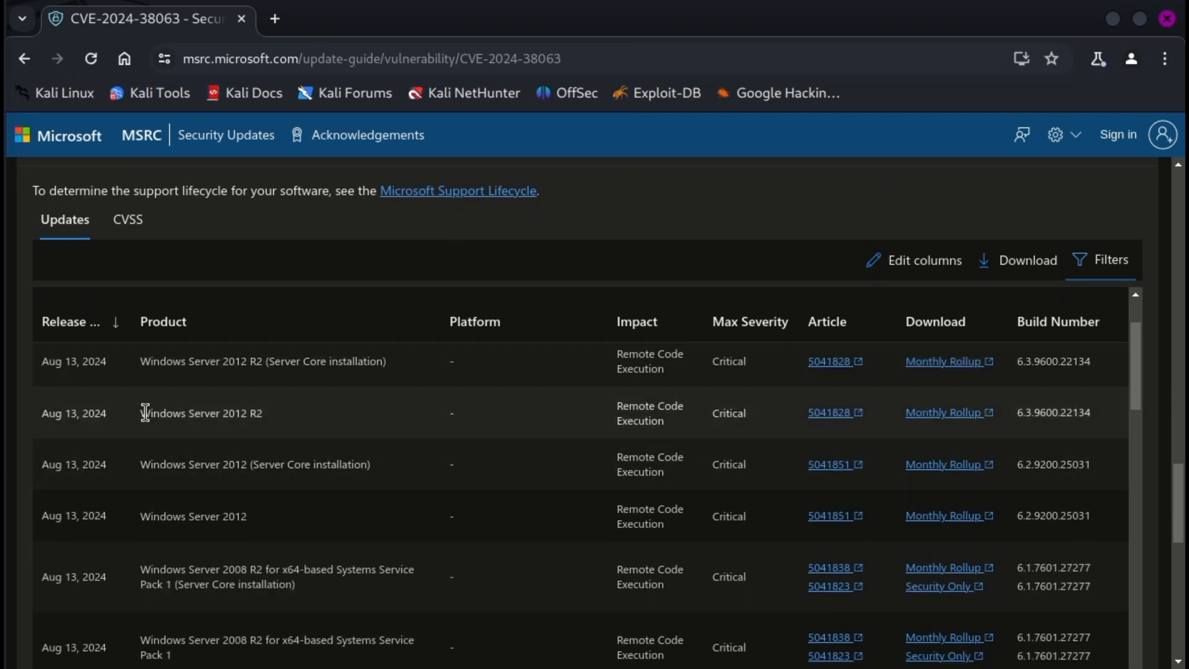
Scroll through the 38 update rows to the Disclaimer and the version 1.0 revision of Aug 13, 2024
scroll("down", 3)
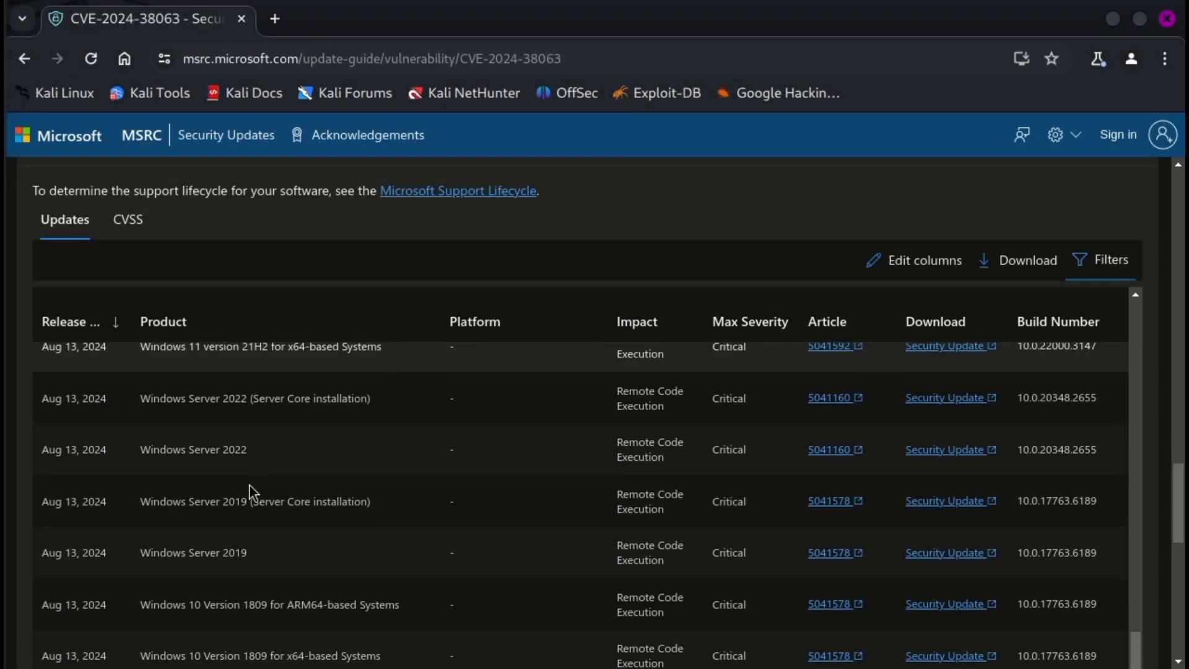
scroll("down", 3)
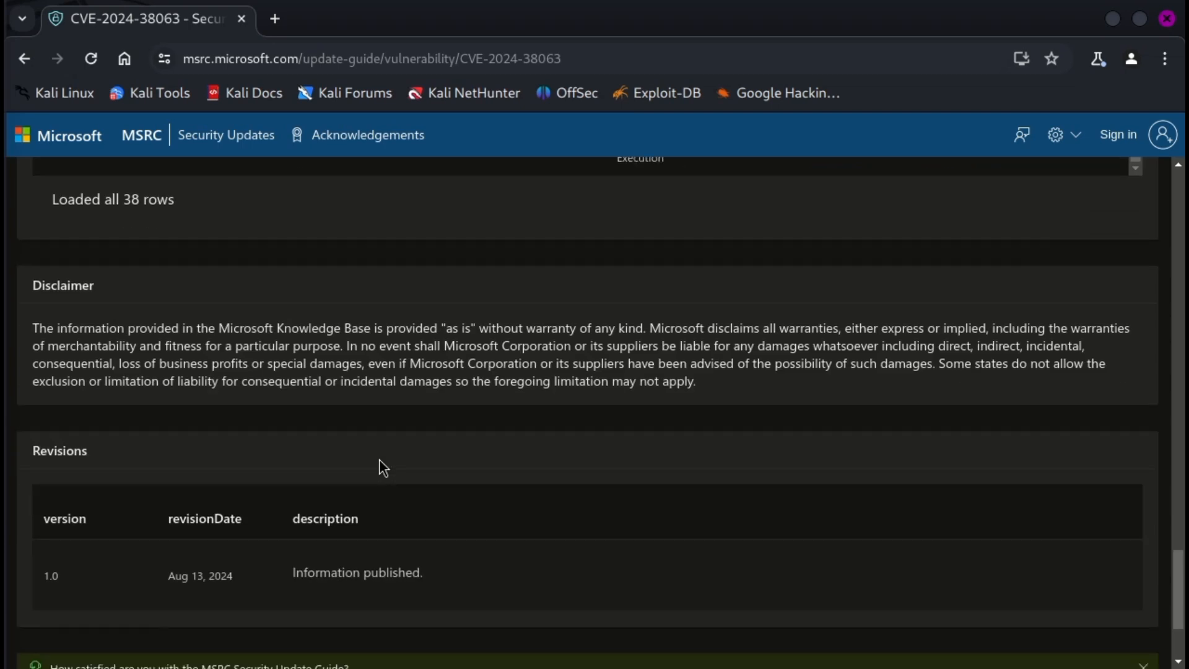
scroll("down", 3)
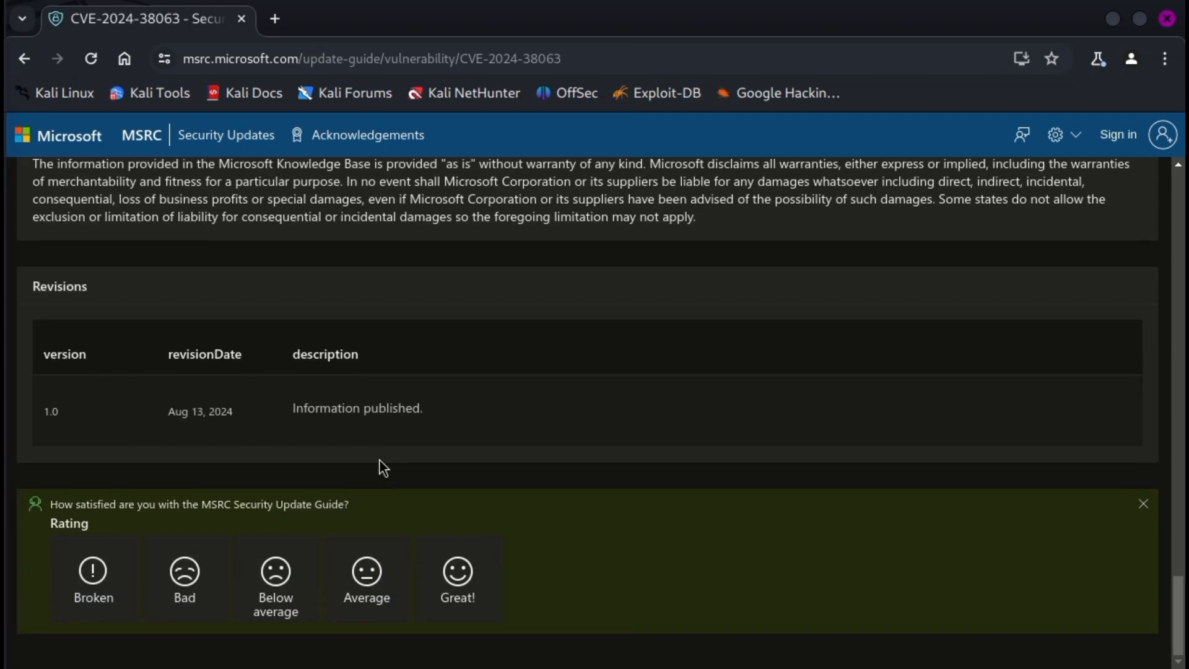
scroll("down", 3)
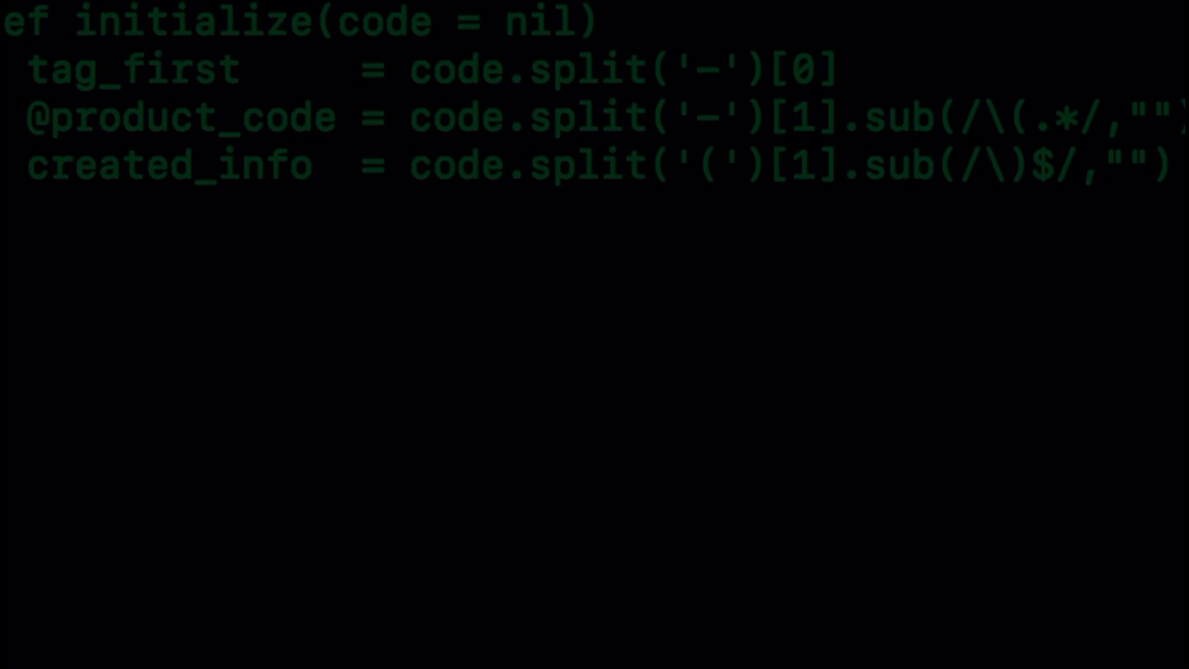
type("s")
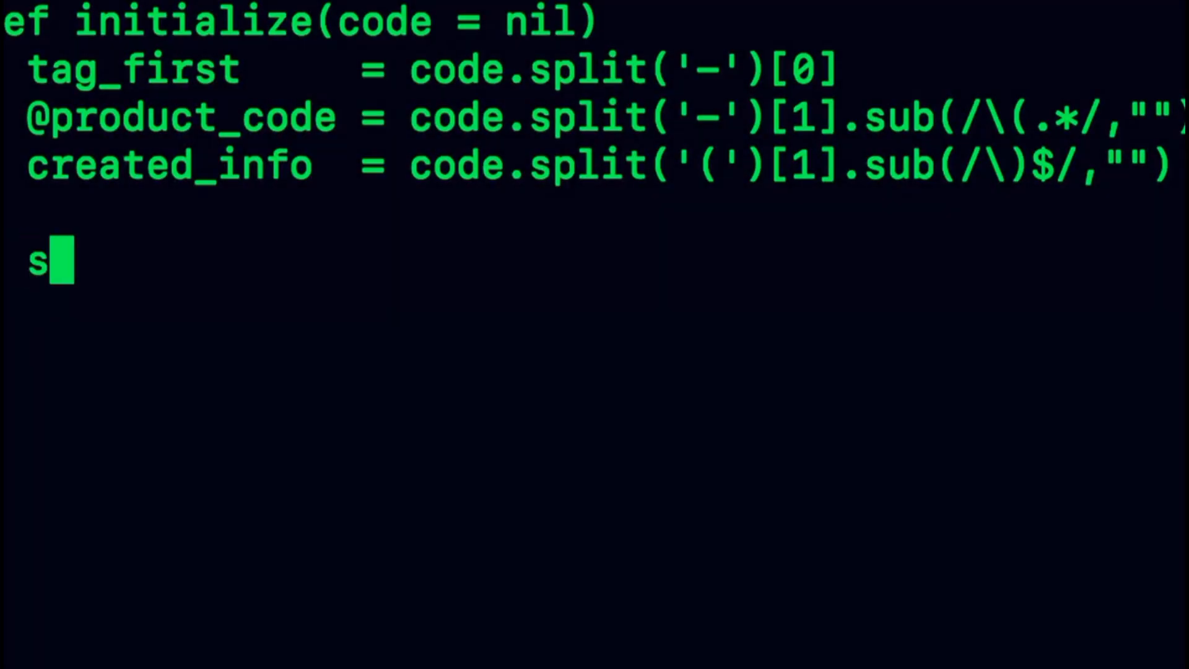
type("et_gra")
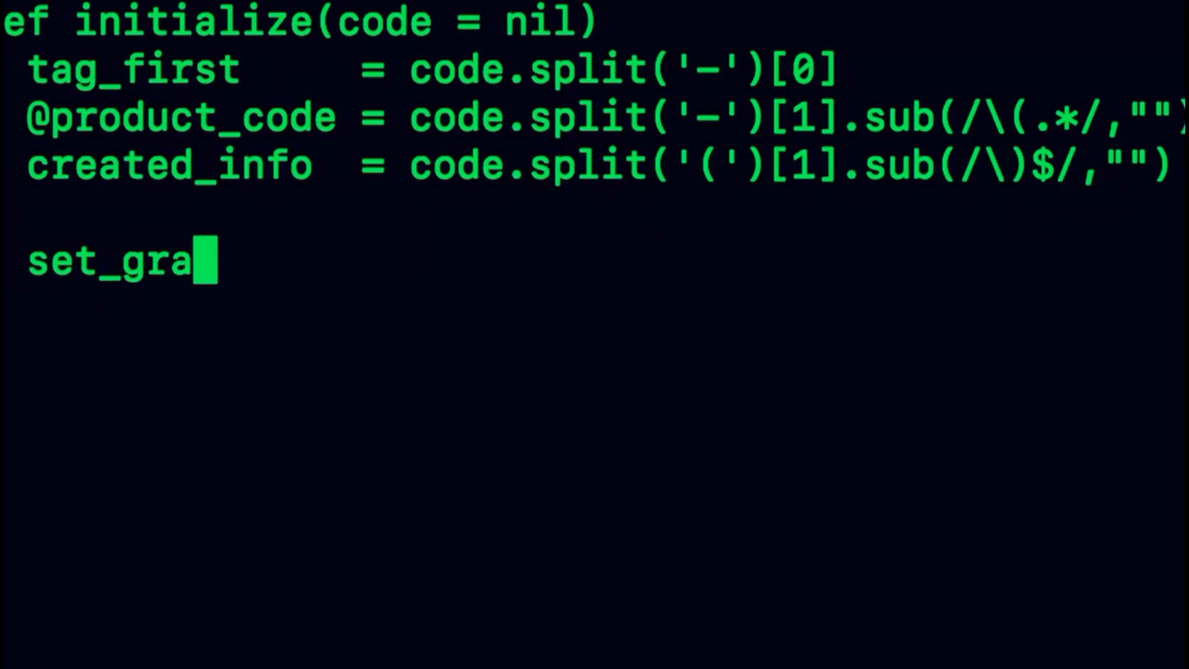
type("_type")
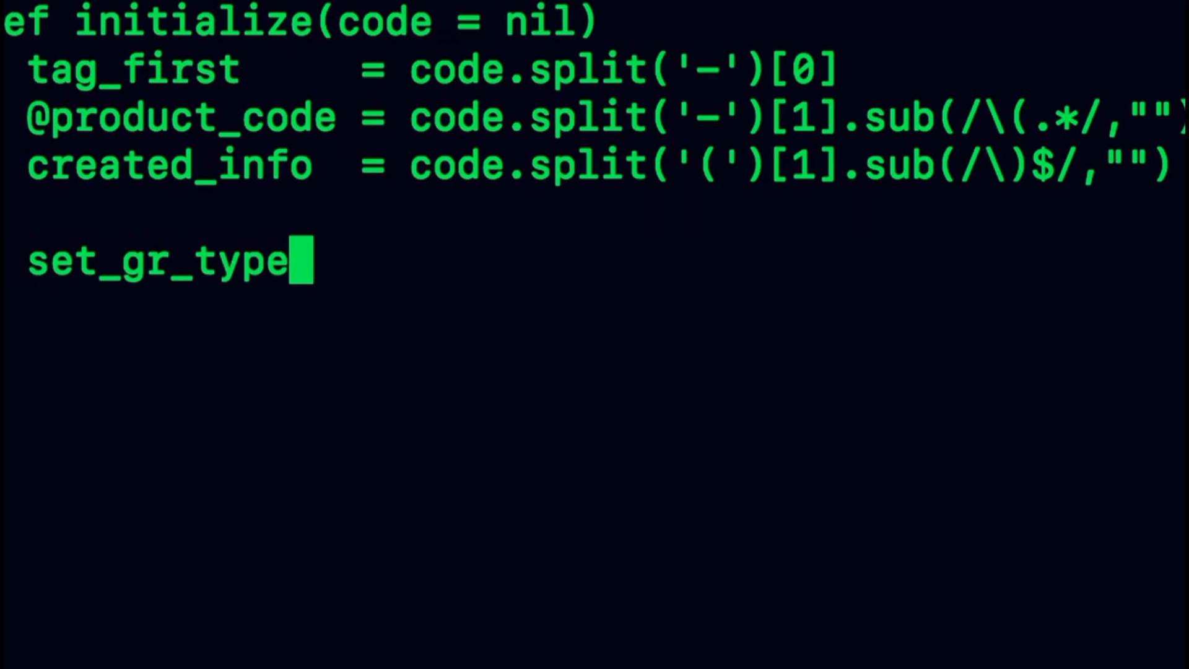
type("(tag_fir")
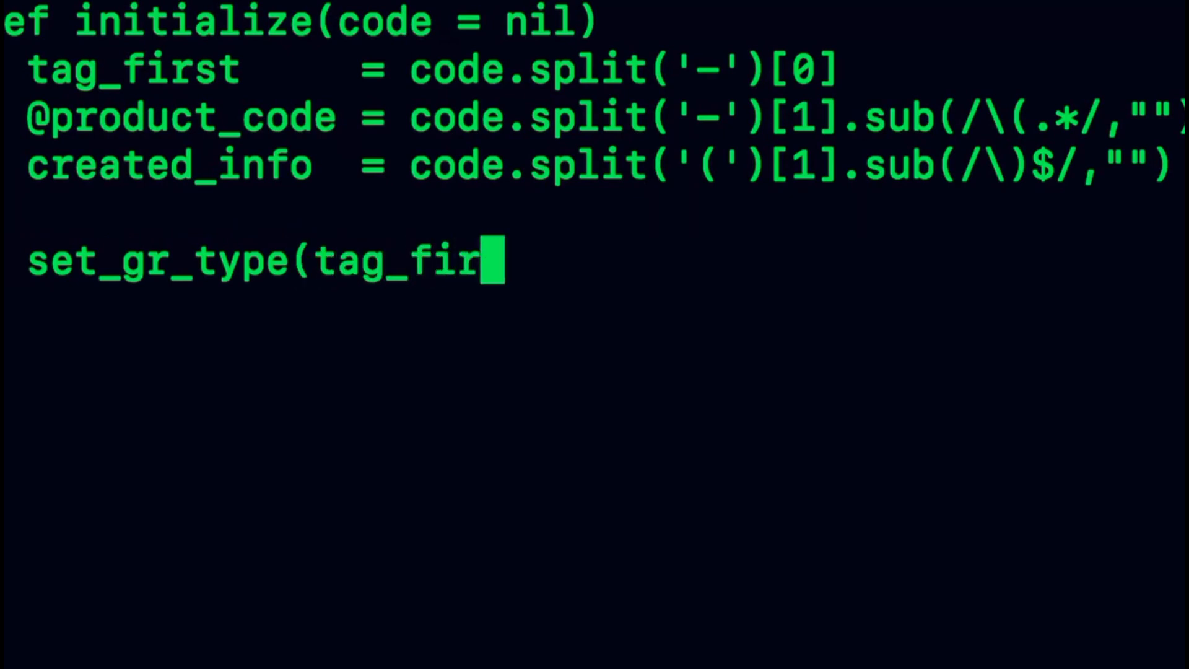
type("st)")
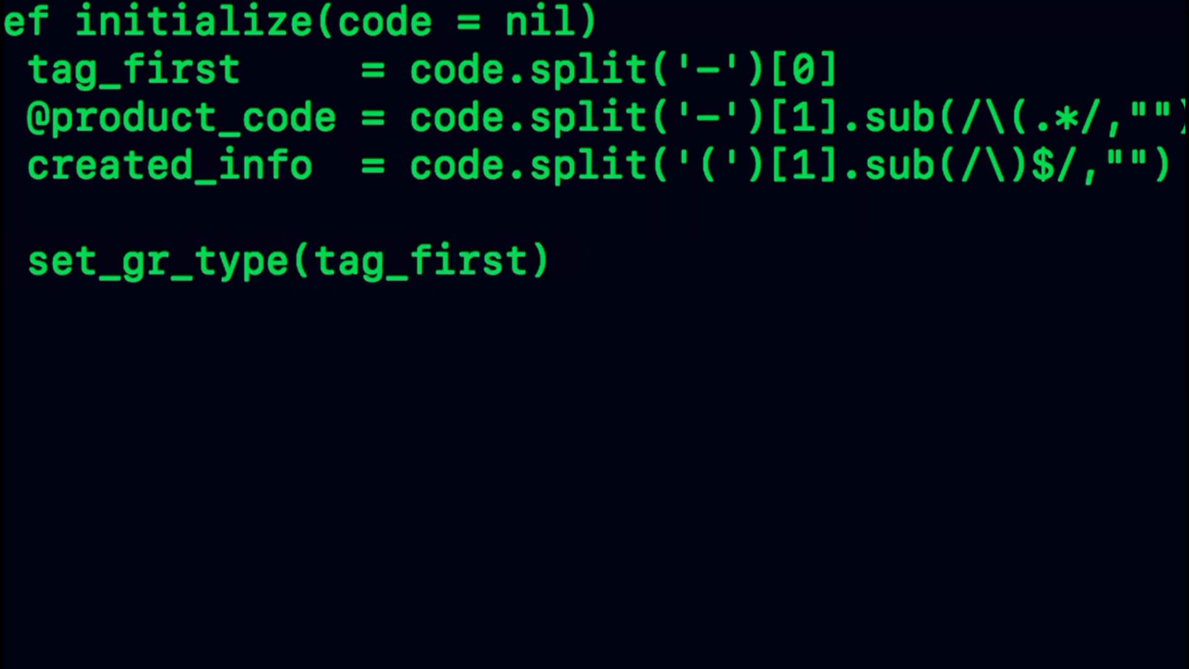
type("set")
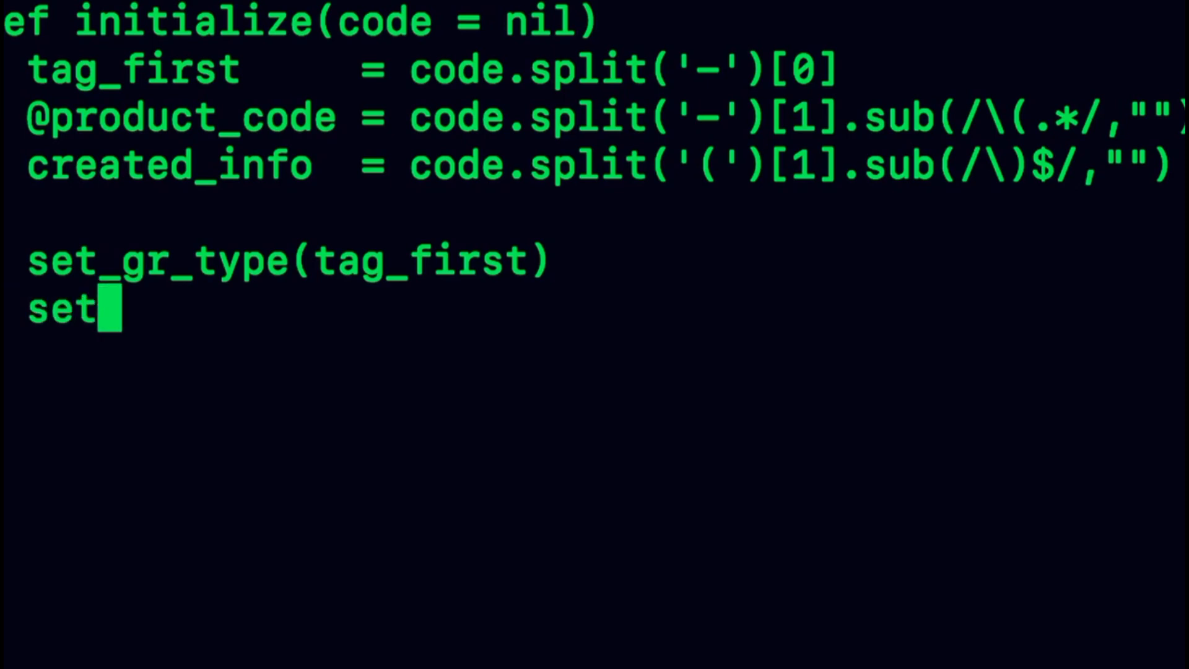
type("_of_type")
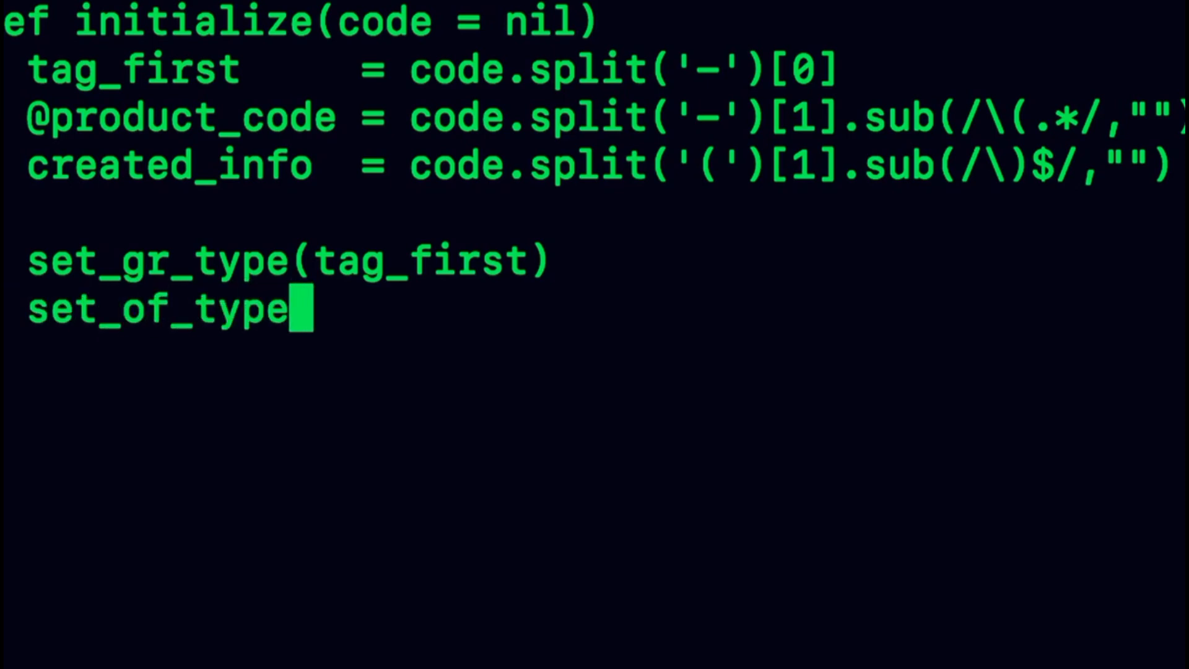
type("(tag")
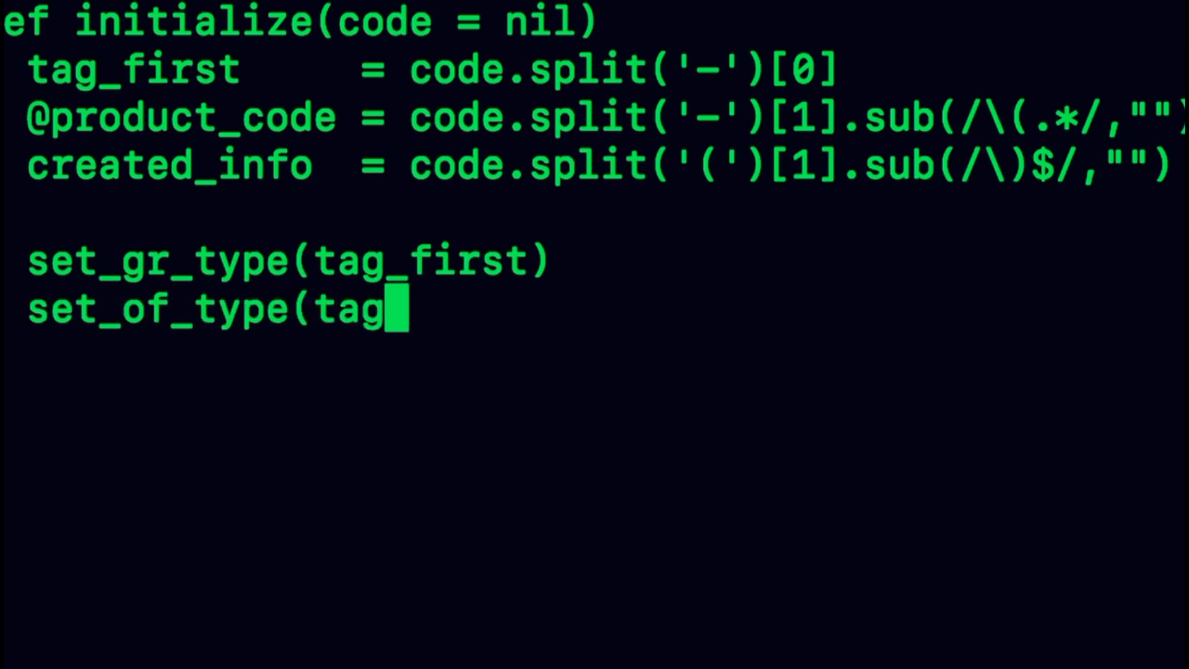
type("_first)")
left_click(311, 357)
type("set_c")
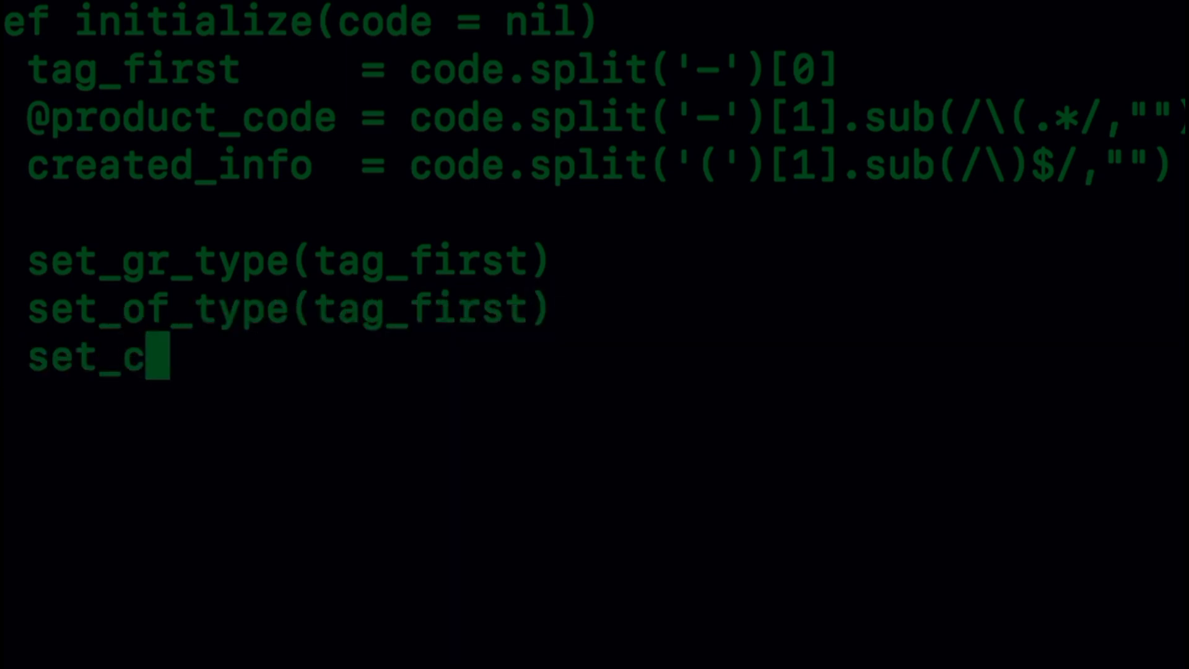